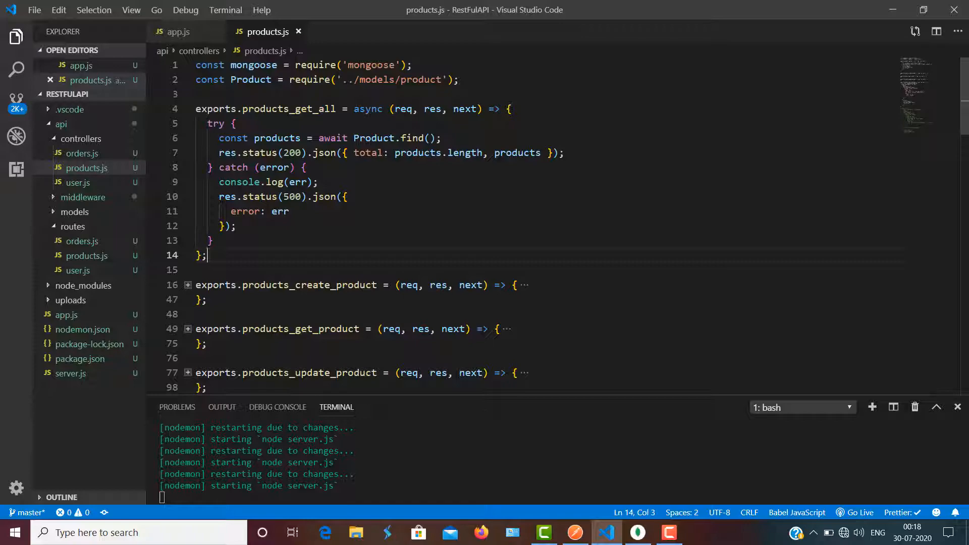
pyautogui.moveTo(567, 520)
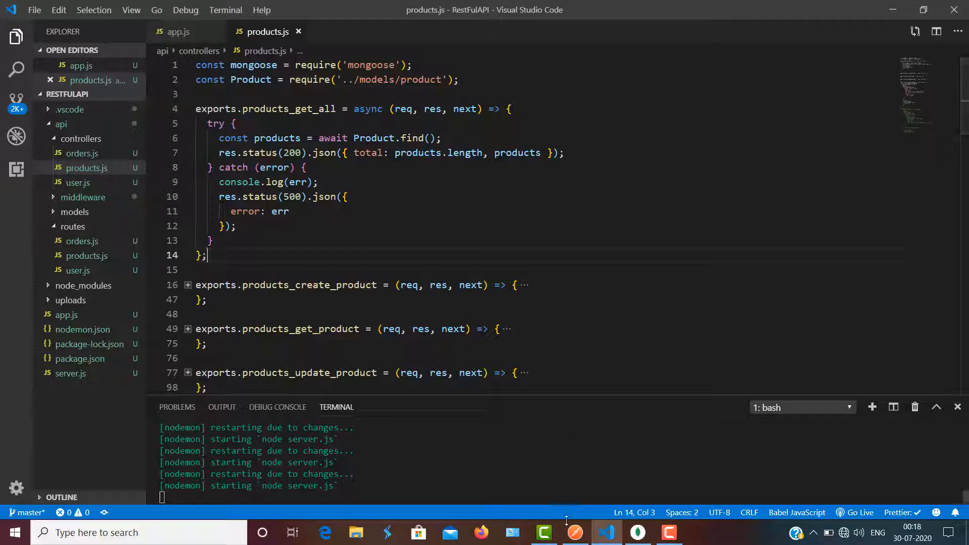
# Review the GET localhost:3000/products response that lists all 15 products unpaged.
pyautogui.click(574, 532)
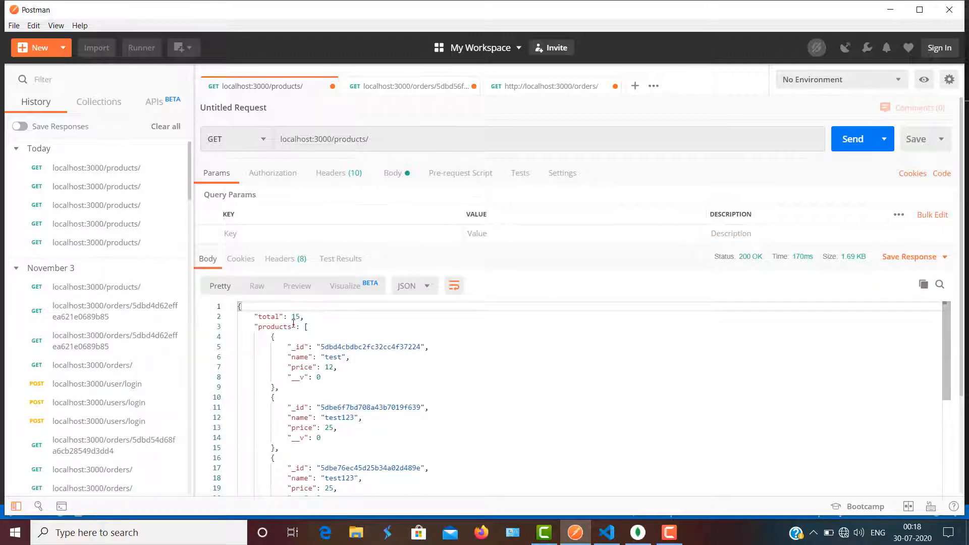
pyautogui.scroll(-3)
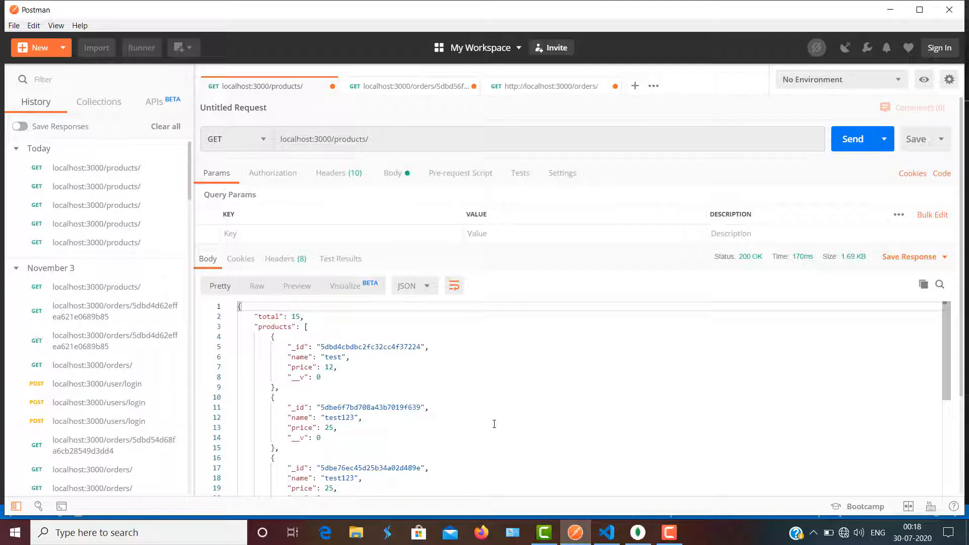
pyautogui.moveTo(892, 9)
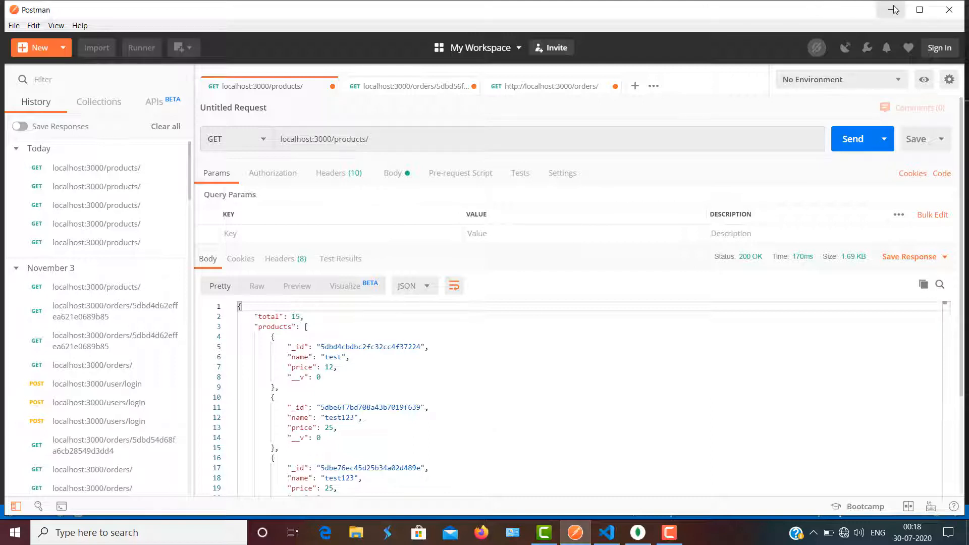
# Add const { page = 1, limit = 10 } = req.query; at the top of the try block.
pyautogui.click(607, 533)
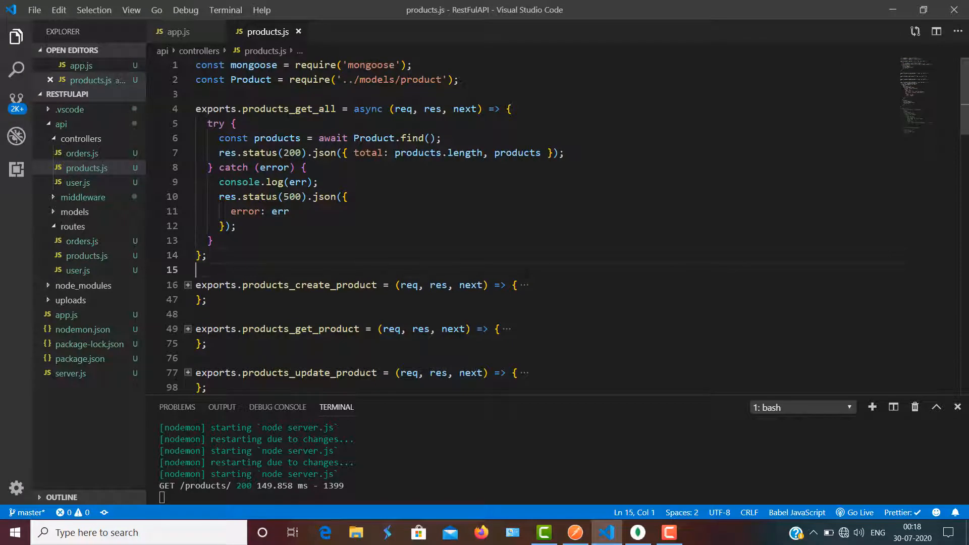
pyautogui.moveTo(476, 488)
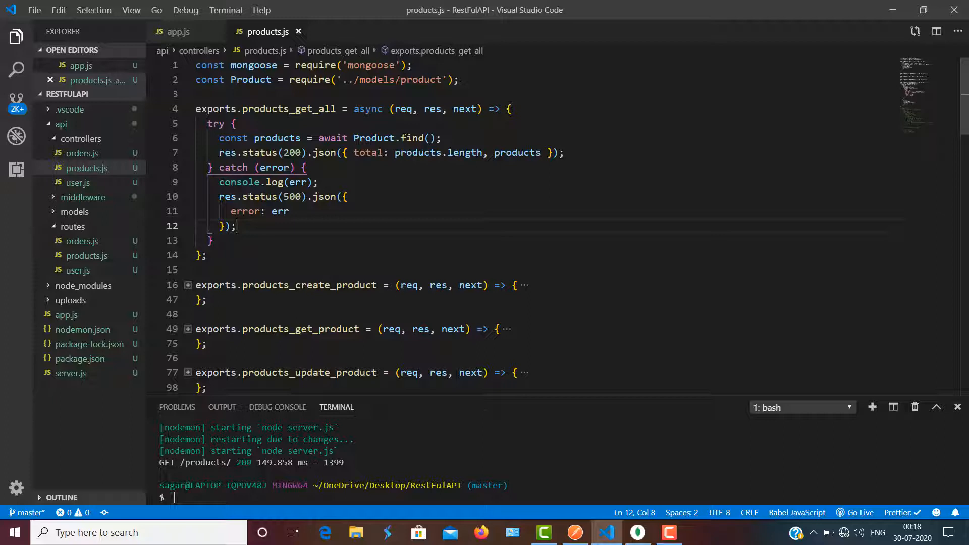
pyautogui.click(400, 138)
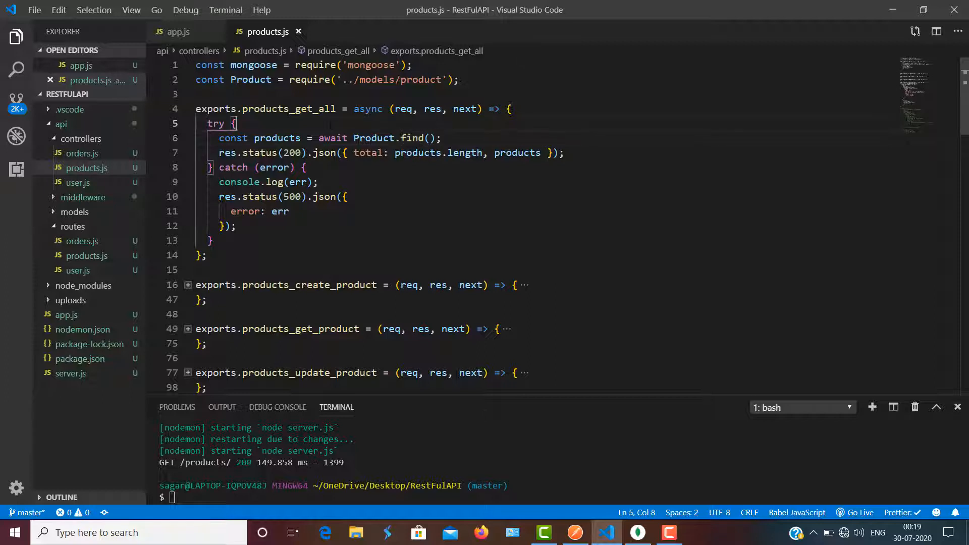
pyautogui.press('Enter')
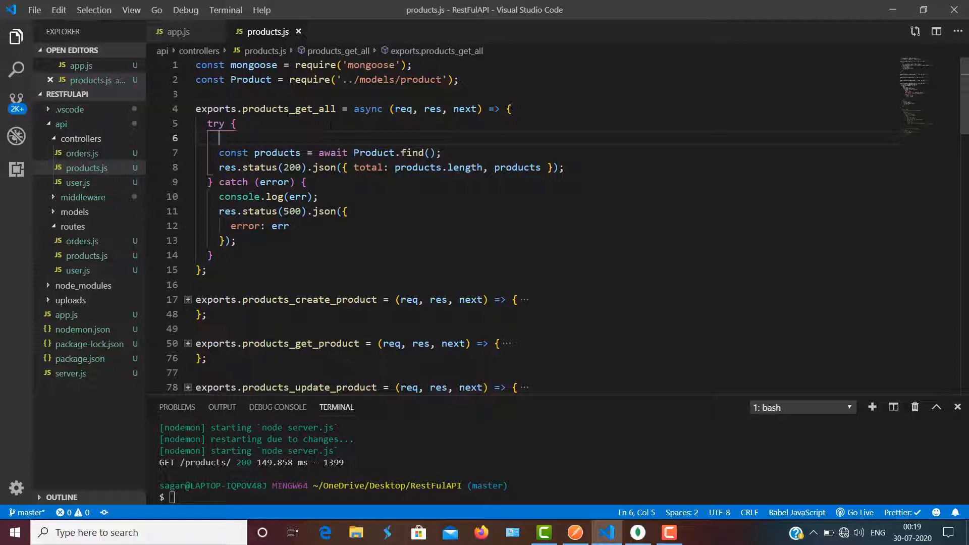
pyautogui.write('cond')
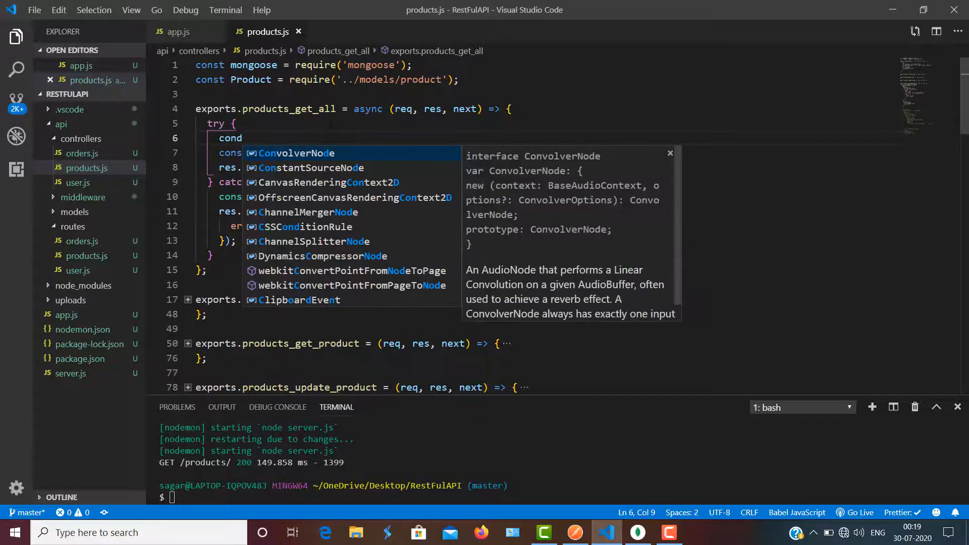
pyautogui.press('Escape')
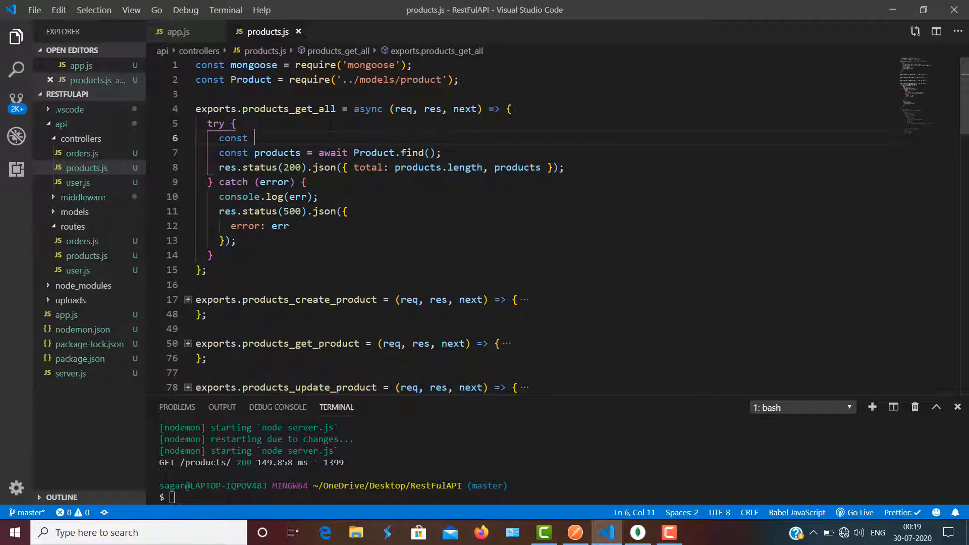
pyautogui.write('{pa')
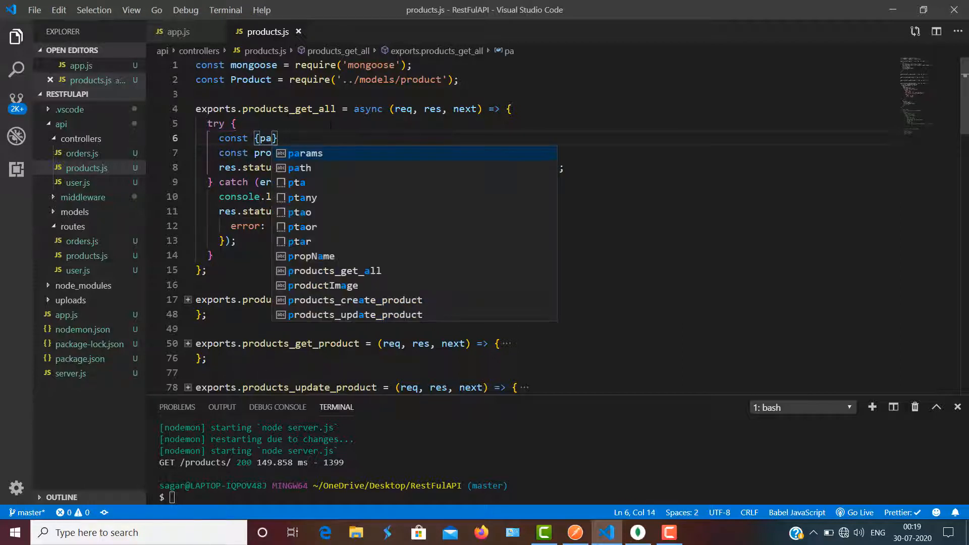
pyautogui.write('ge =1')
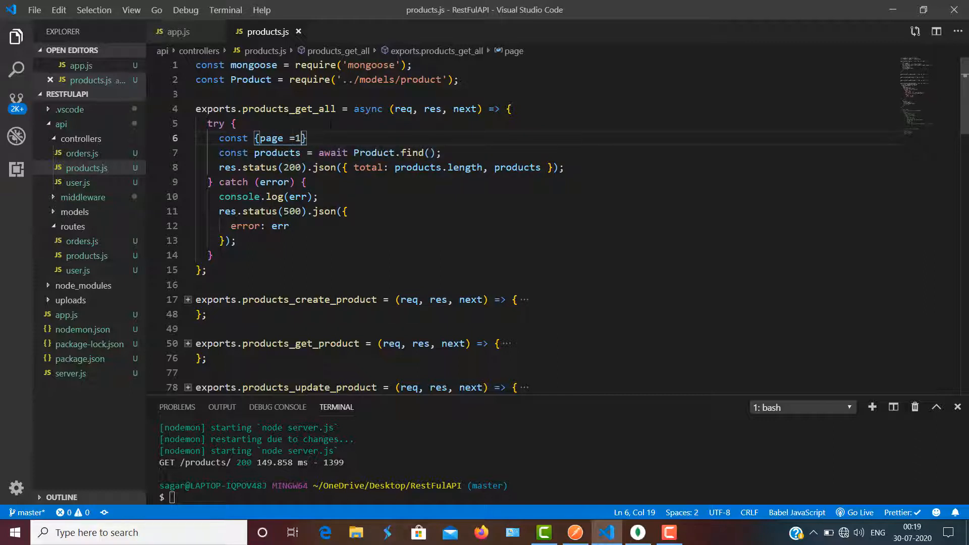
pyautogui.write(',lim')
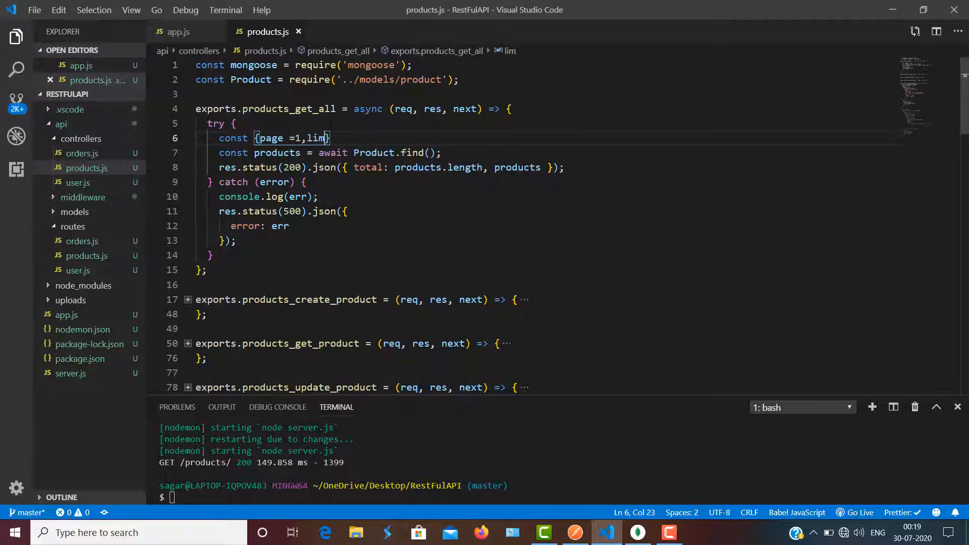
pyautogui.write('it')
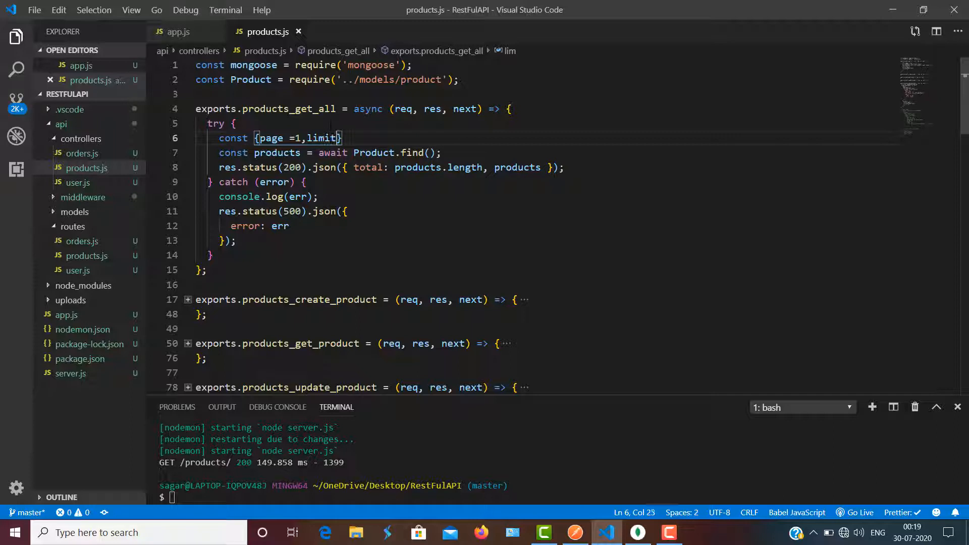
pyautogui.write('=10')
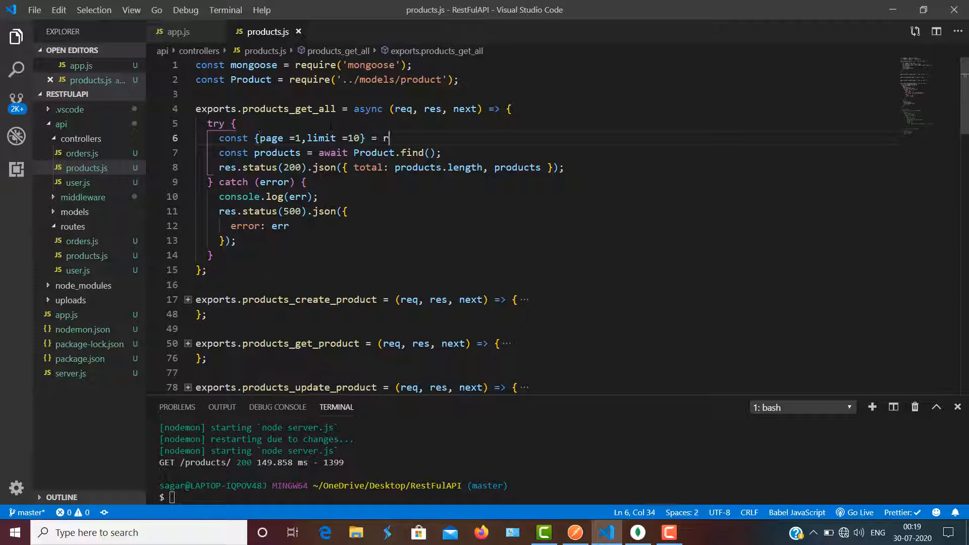
pyautogui.write('eq.')
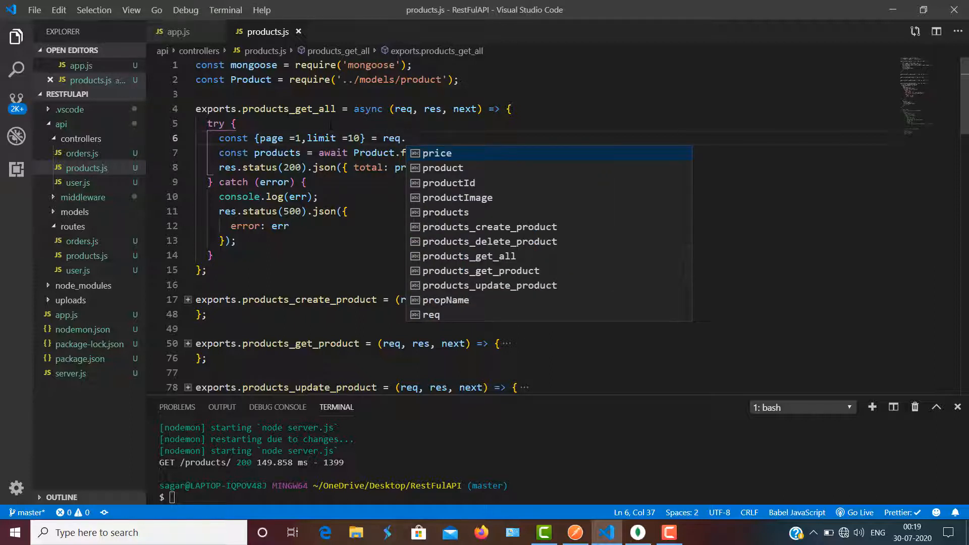
pyautogui.write('query')
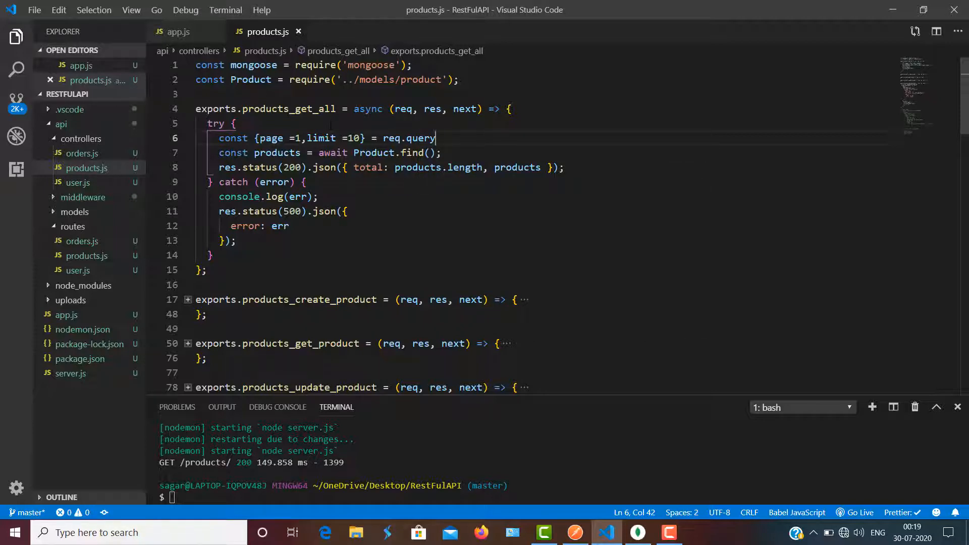
pyautogui.write(';')
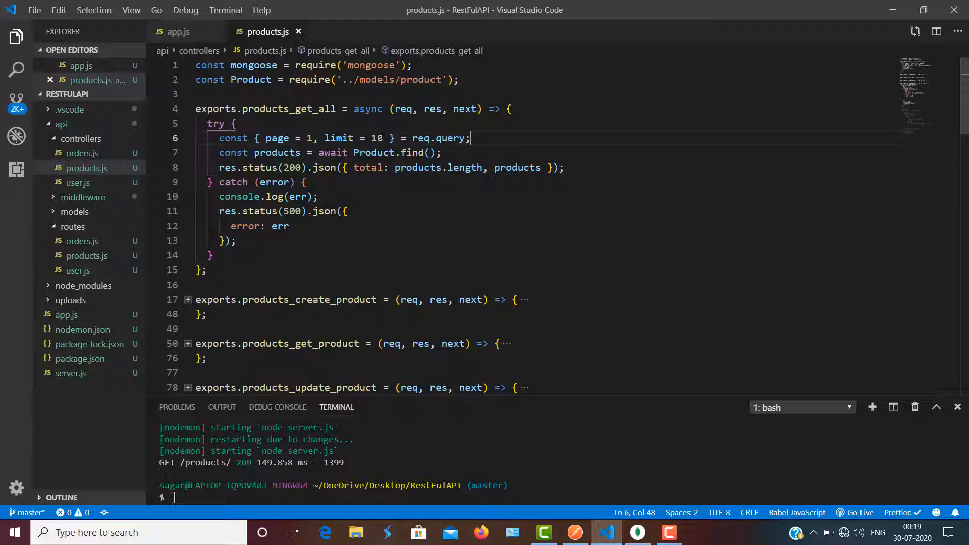
# Chain .limit(limit*1).skip((page-1)*limit) onto the products find call and save the controller.
pyautogui.click(438, 153)
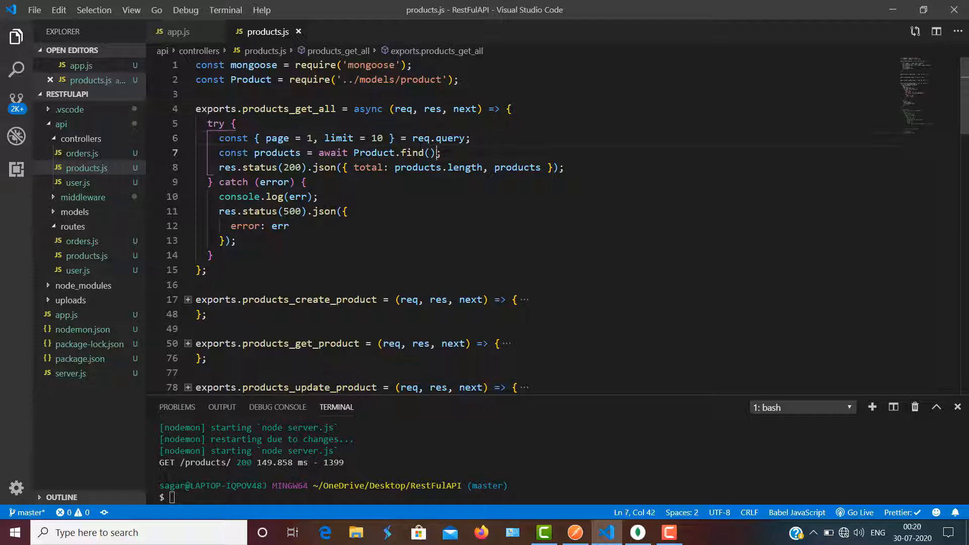
pyautogui.write('.')
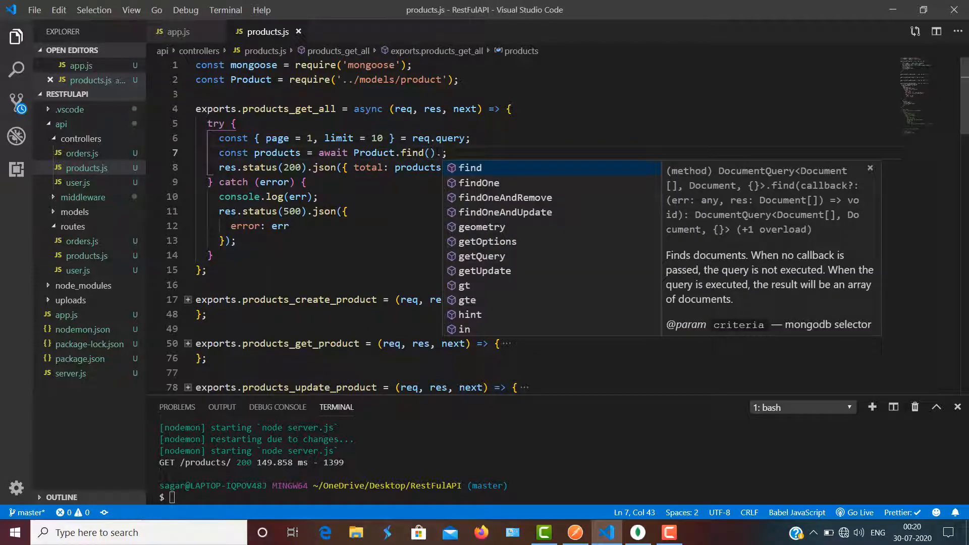
pyautogui.write('limit')
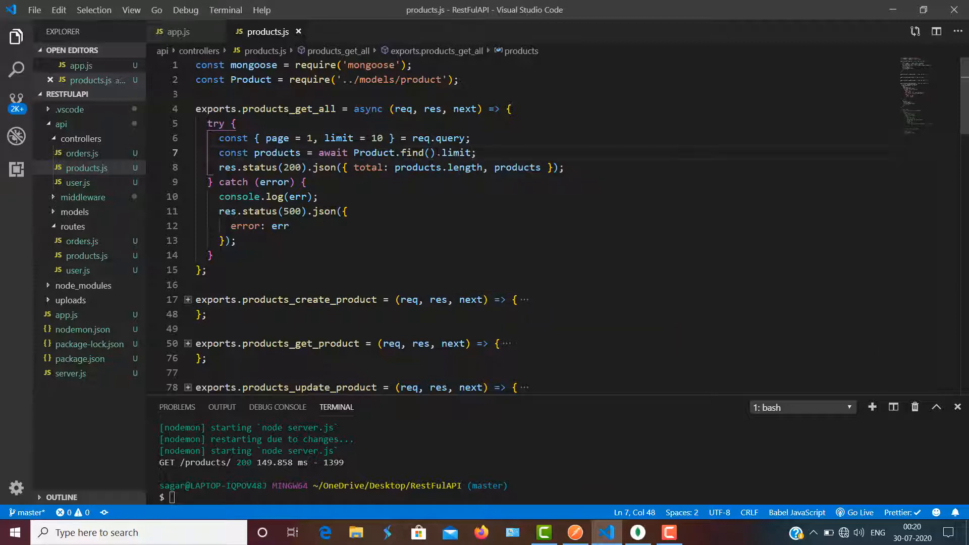
pyautogui.write('(limit *1')
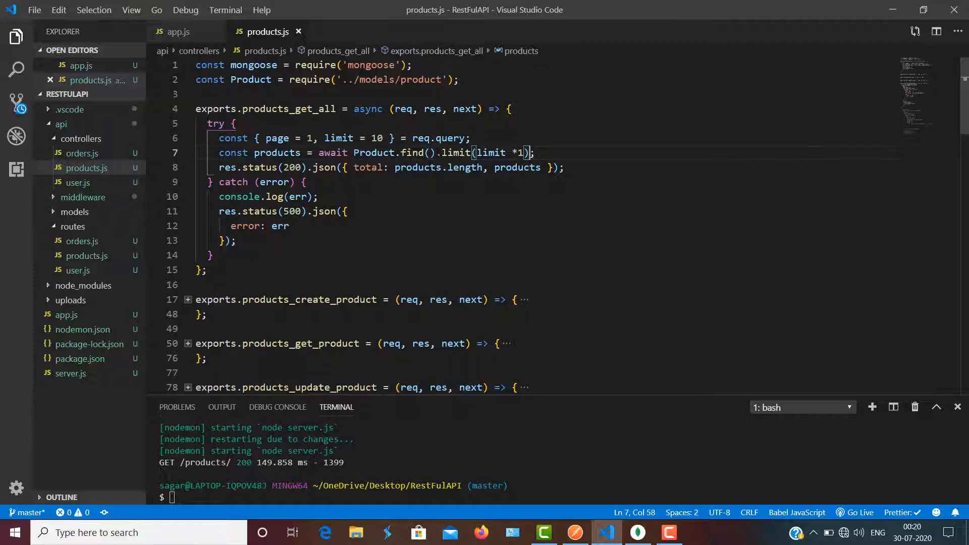
pyautogui.write('.')
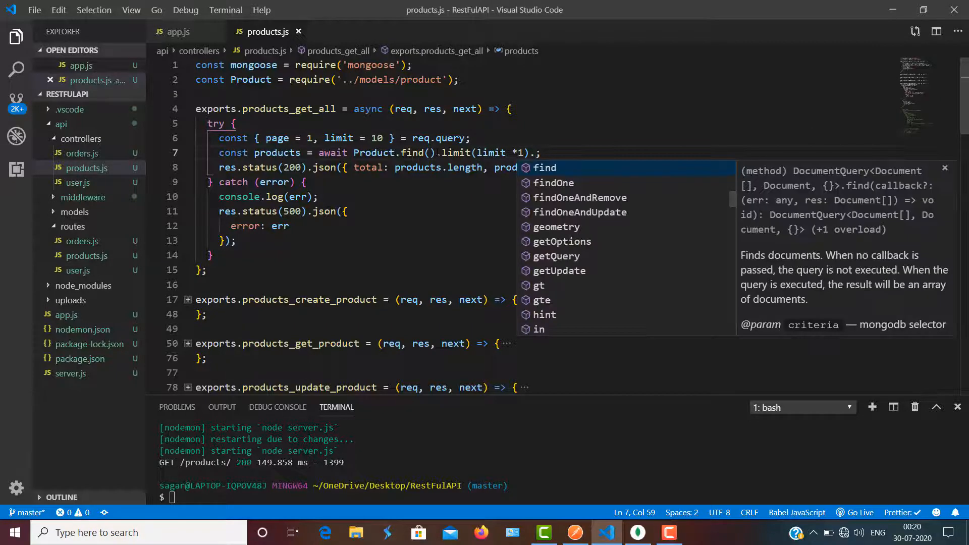
pyautogui.write('.skip')
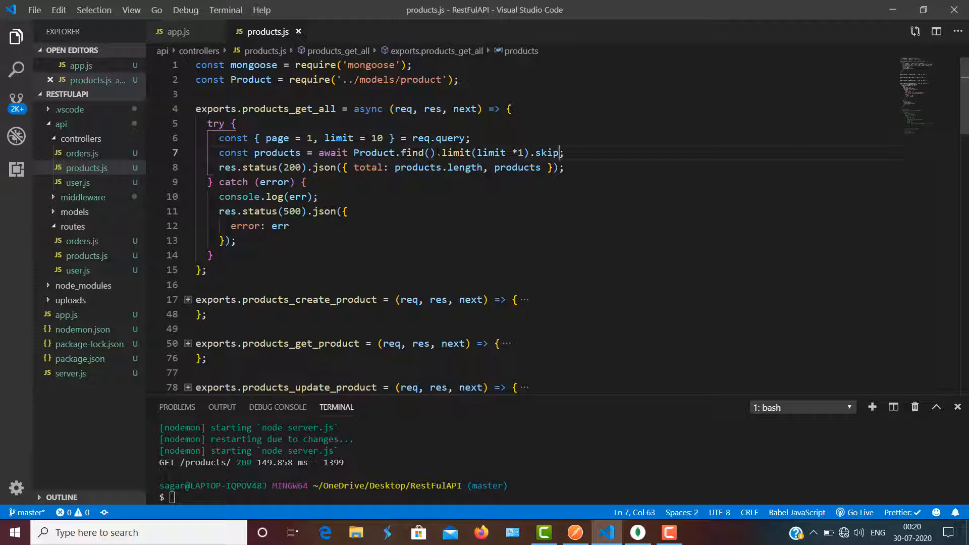
pyautogui.write('()')
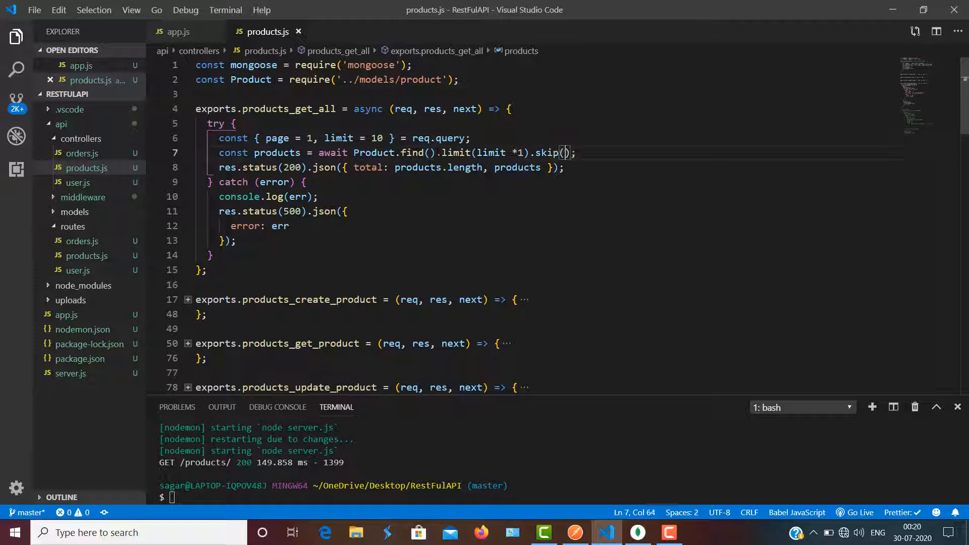
pyautogui.write('pz')
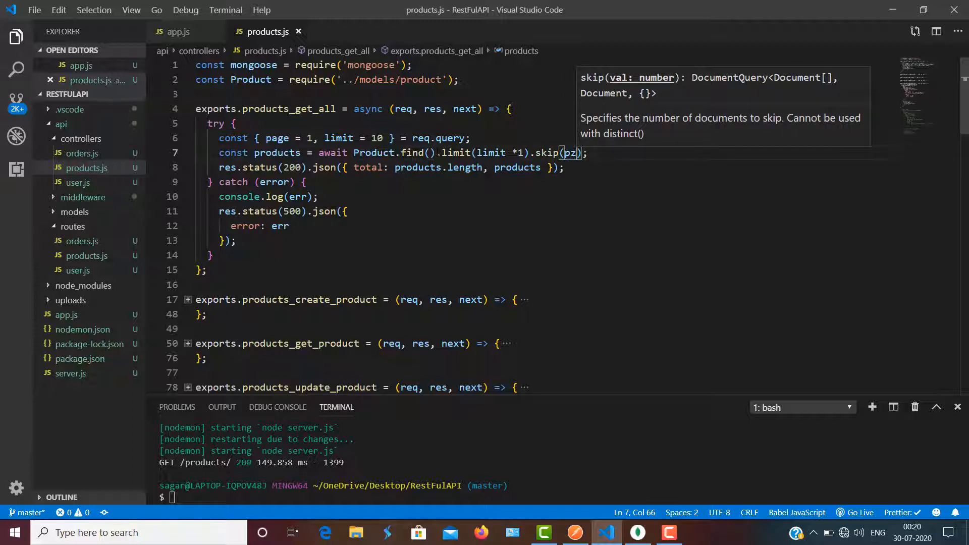
pyautogui.write('page')
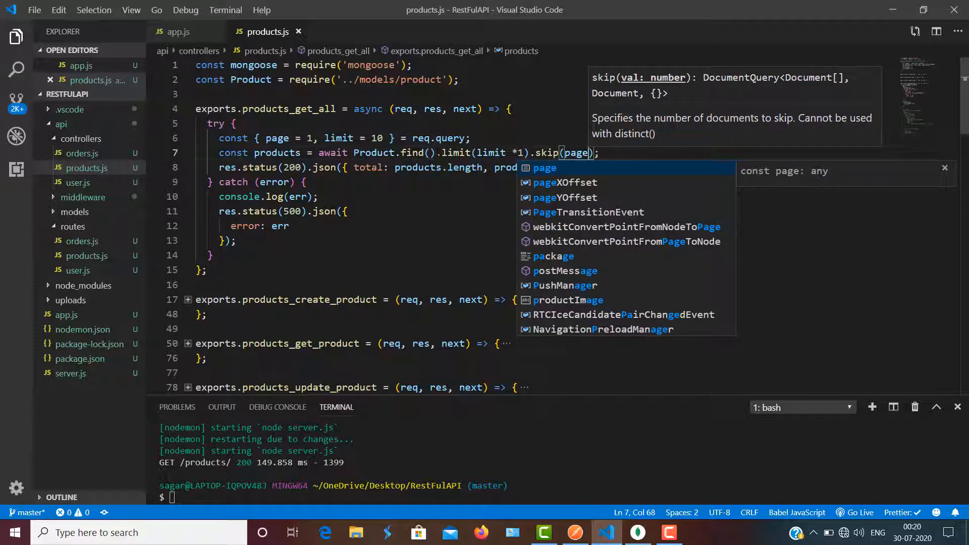
pyautogui.write('-1')
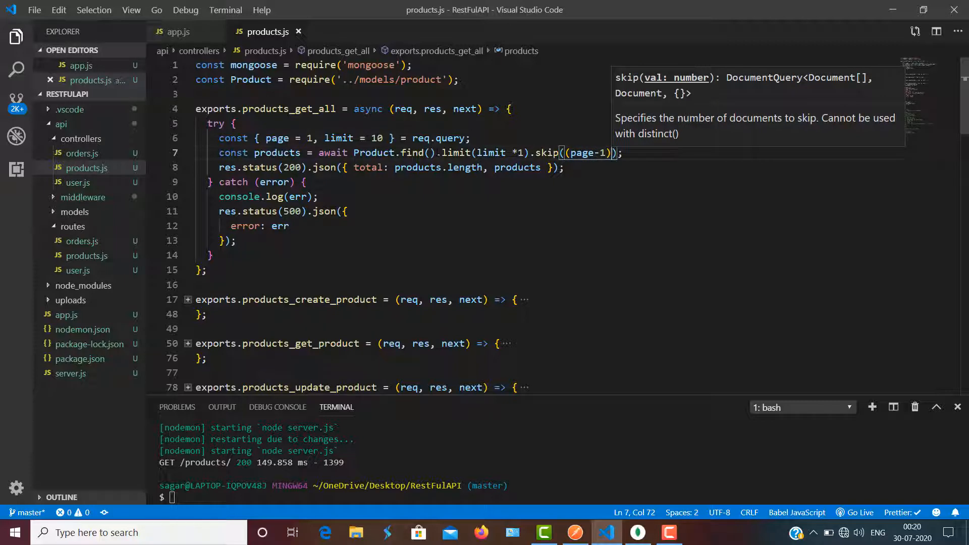
pyautogui.write('*1')
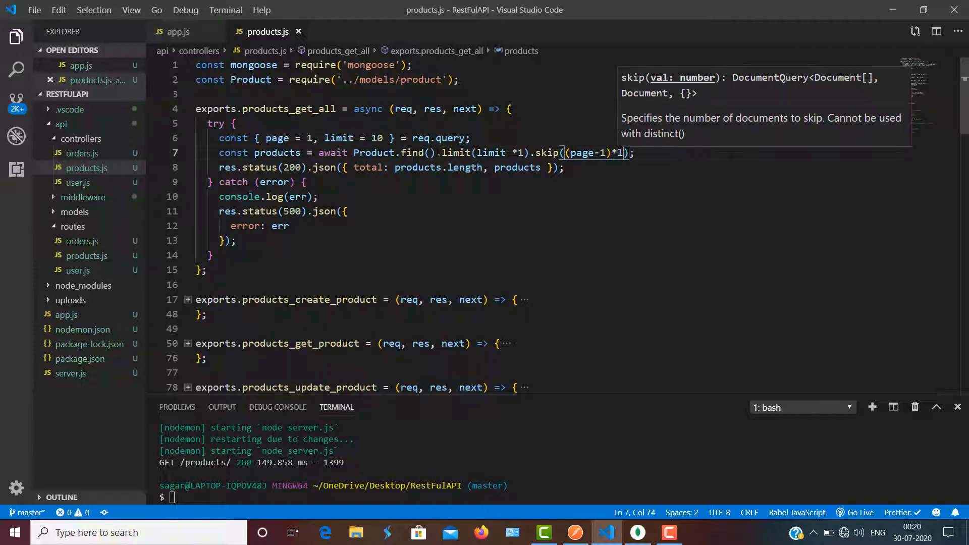
pyautogui.write('imit')
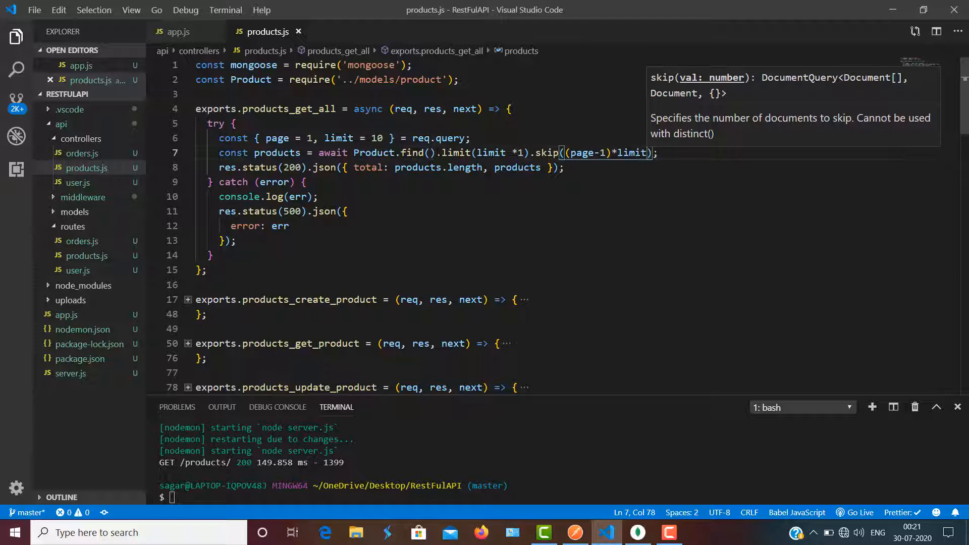
pyautogui.moveTo(517, 167)
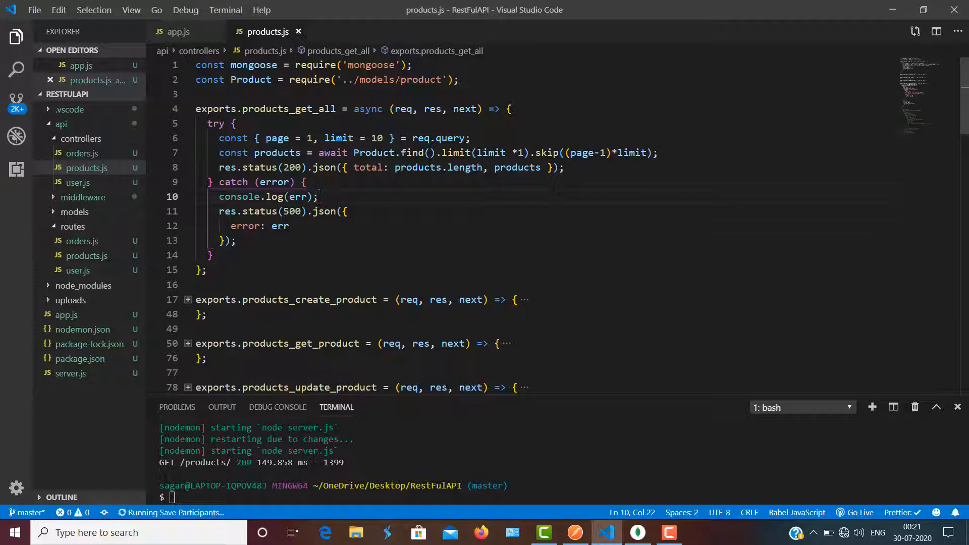
pyautogui.press('ctrl+s')
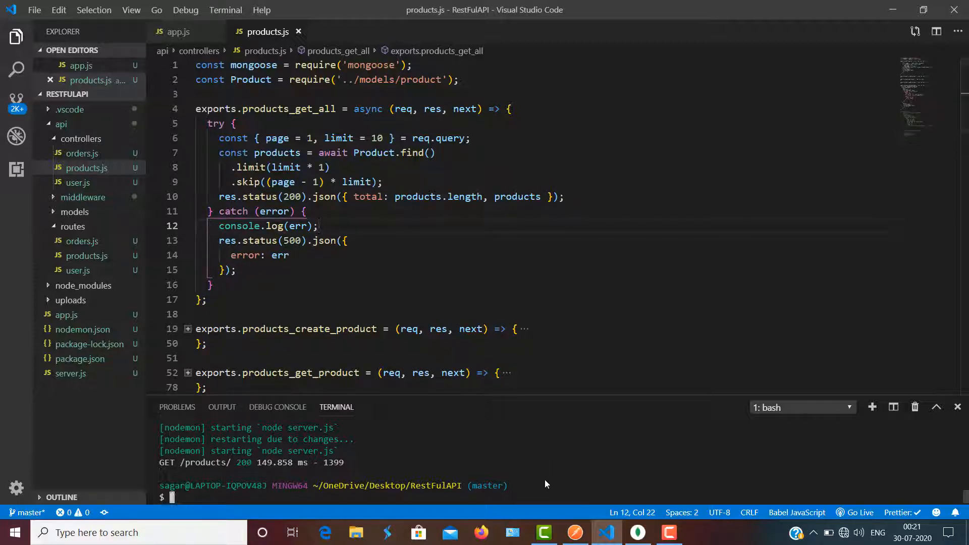
# Run npm start in the integrated terminal to restart the server.
pyautogui.write('npm start')
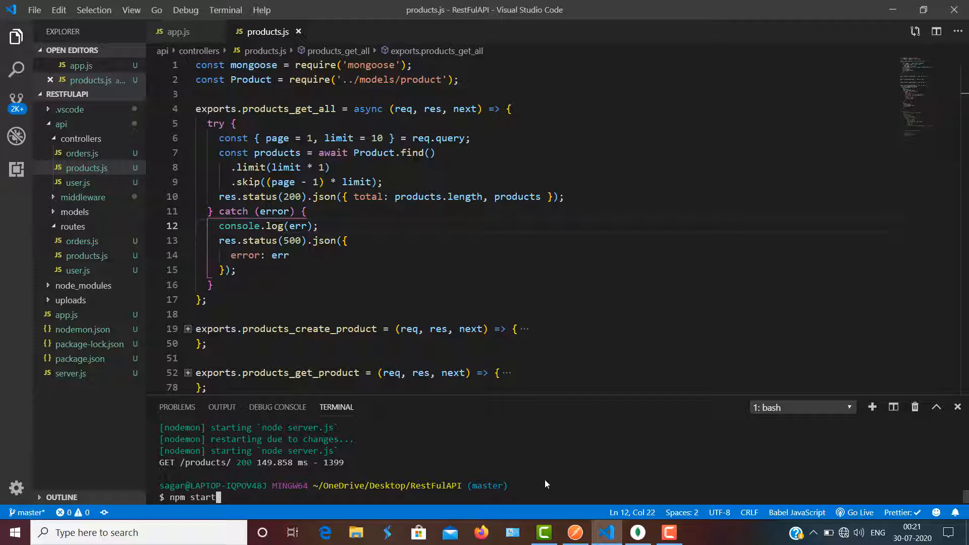
pyautogui.press('Enter')
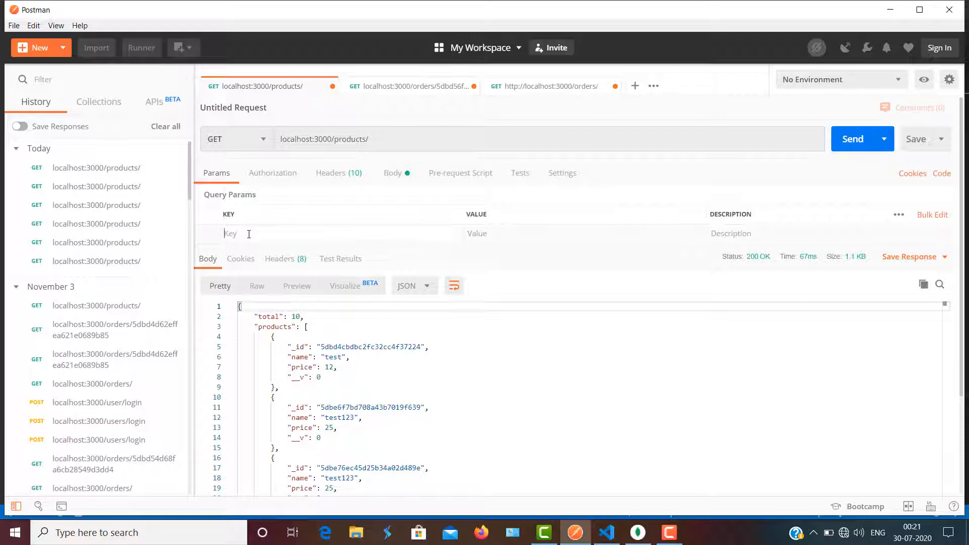
# Send the products request with query params page=1 and limit=2, returning 2 products.
pyautogui.write('page')
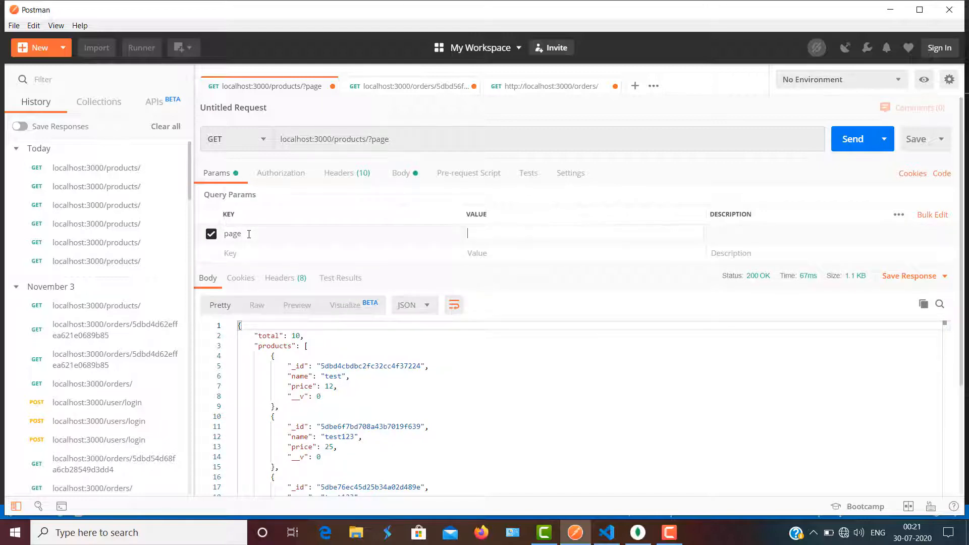
pyautogui.write('1')
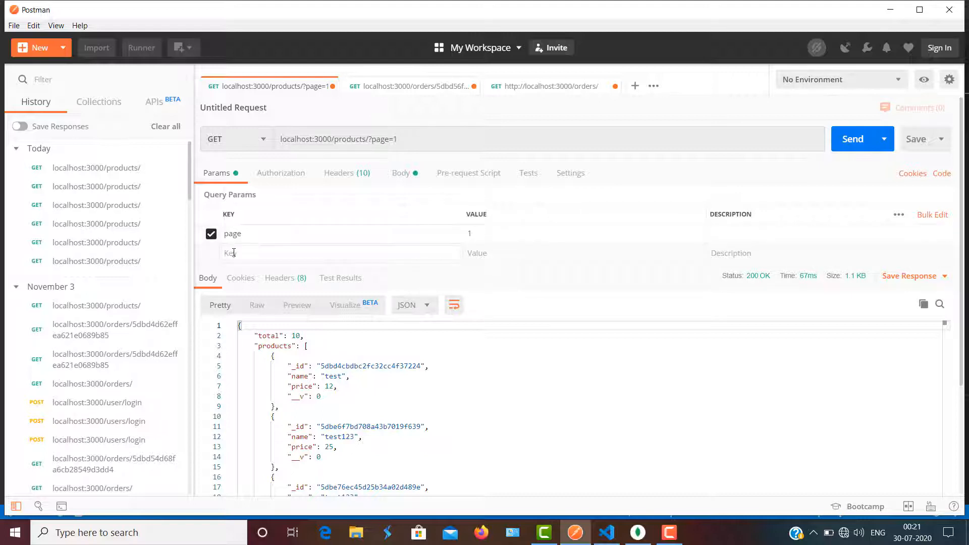
pyautogui.write('lim')
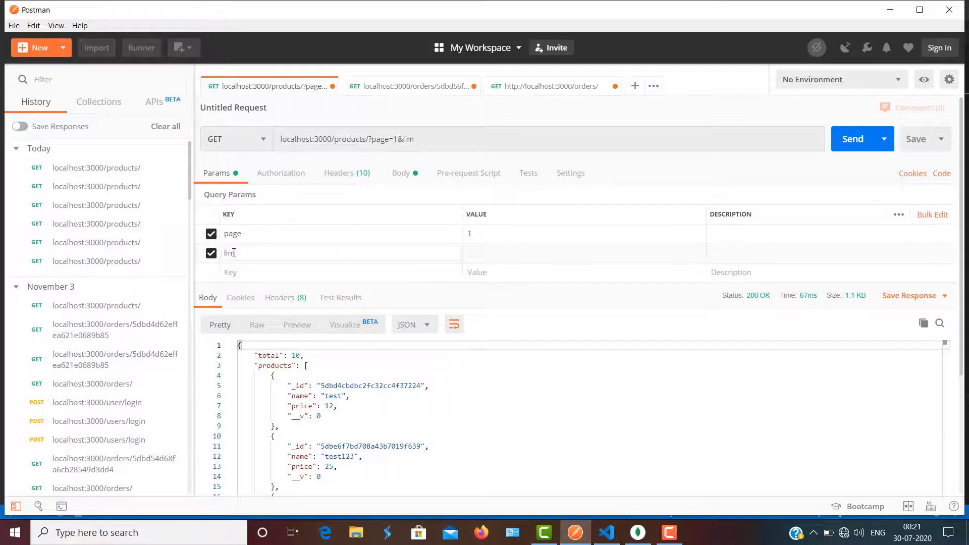
pyautogui.write('it')
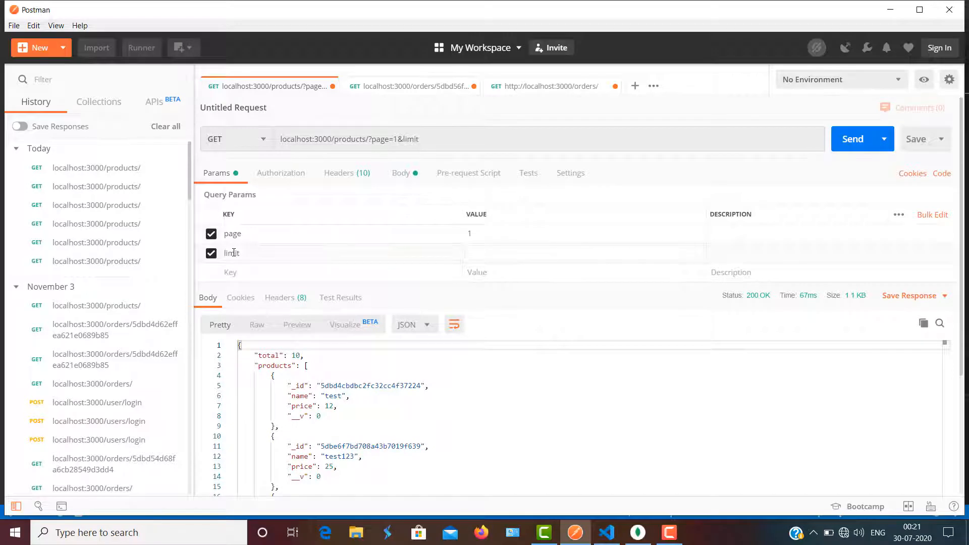
pyautogui.write('2')
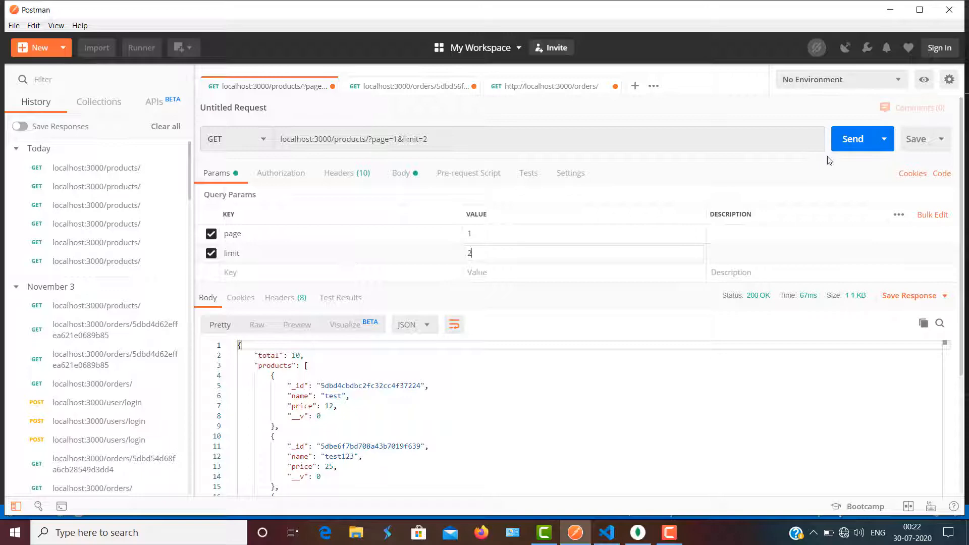
pyautogui.click(851, 138)
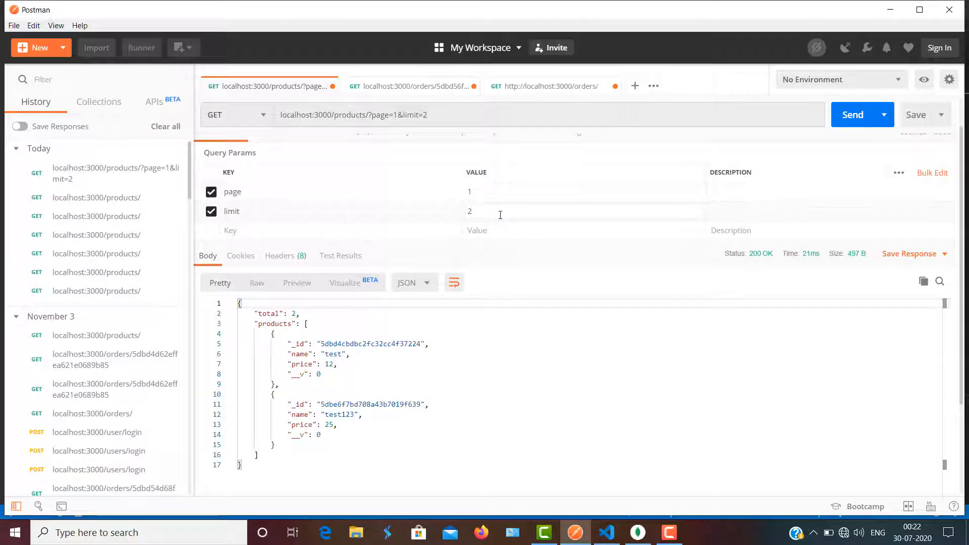
# Send with limit 4 to get four products, then send again with limit 2.
pyautogui.write('4')
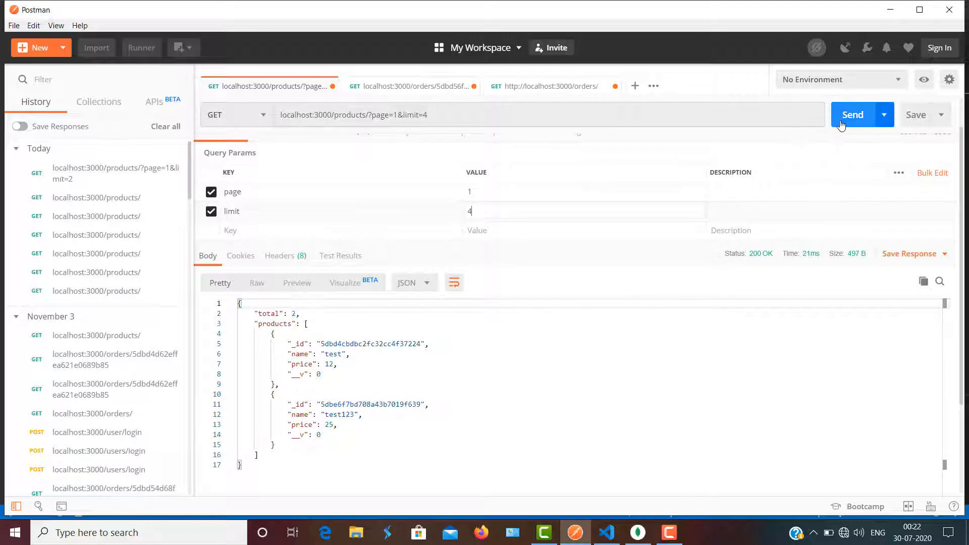
pyautogui.click(852, 114)
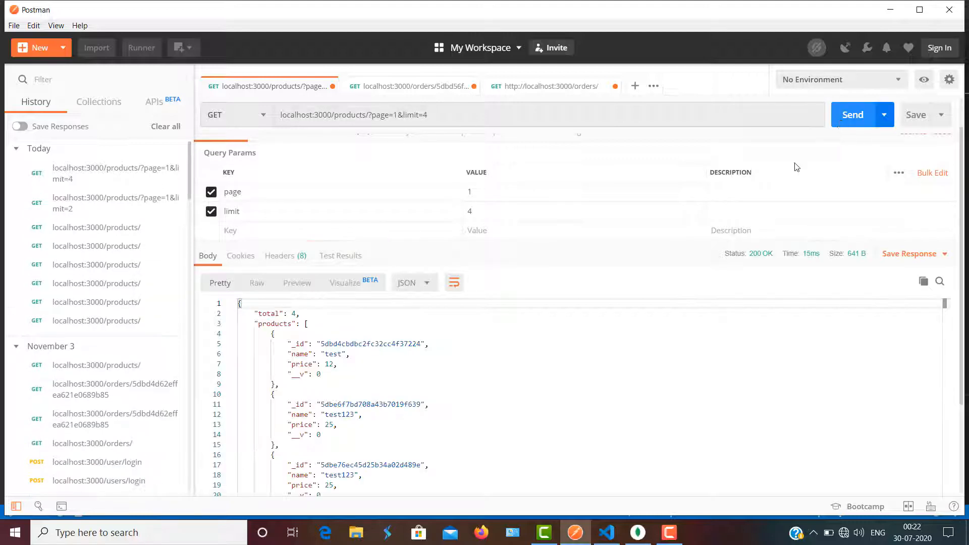
pyautogui.click(488, 211)
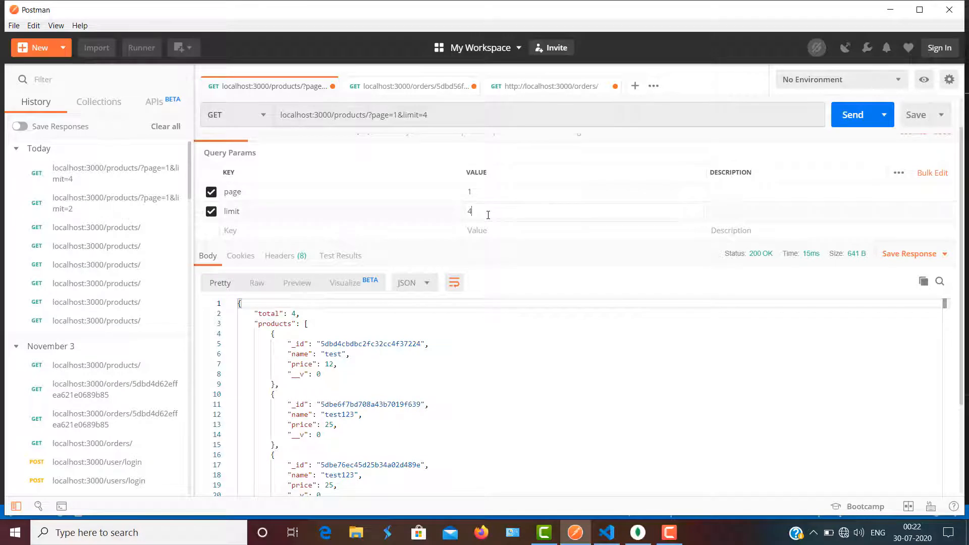
pyautogui.write('2')
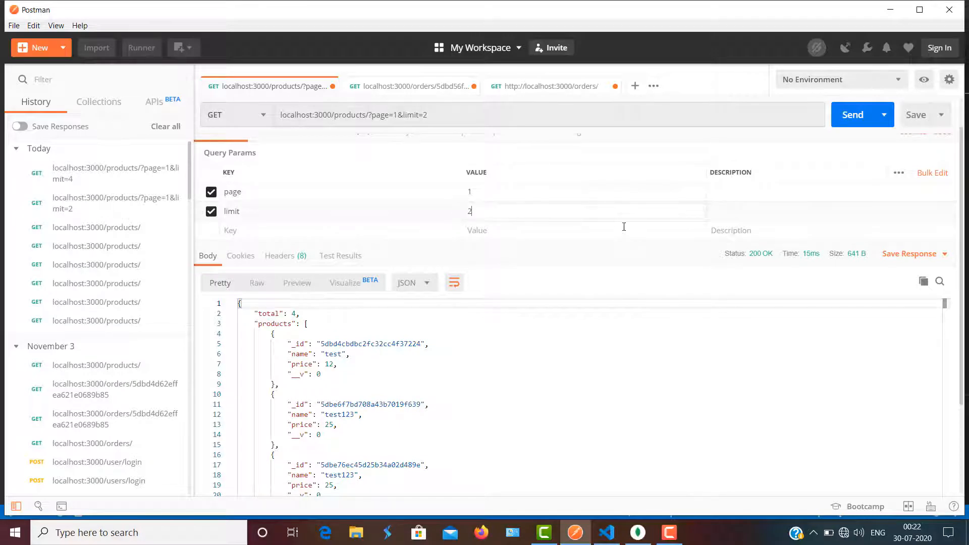
pyautogui.click(852, 114)
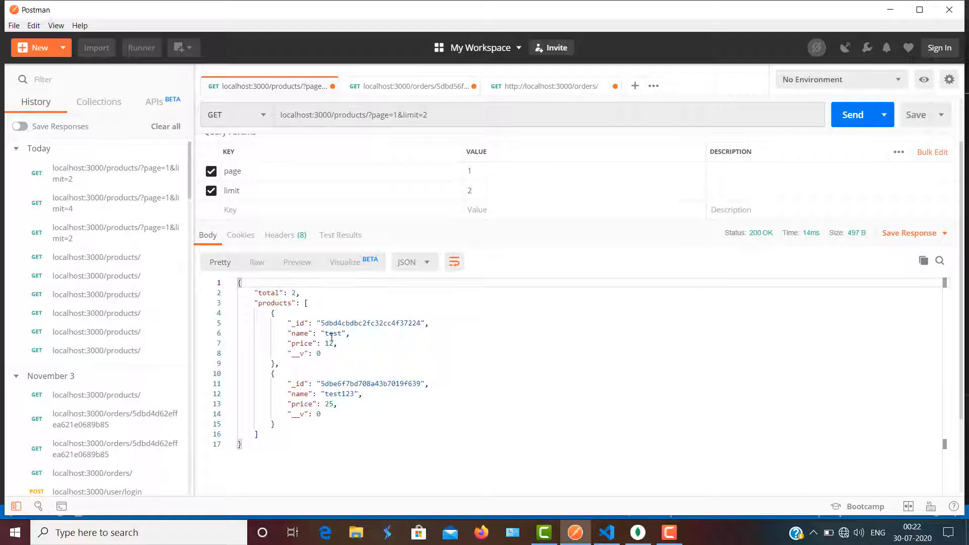
pyautogui.moveTo(335, 393)
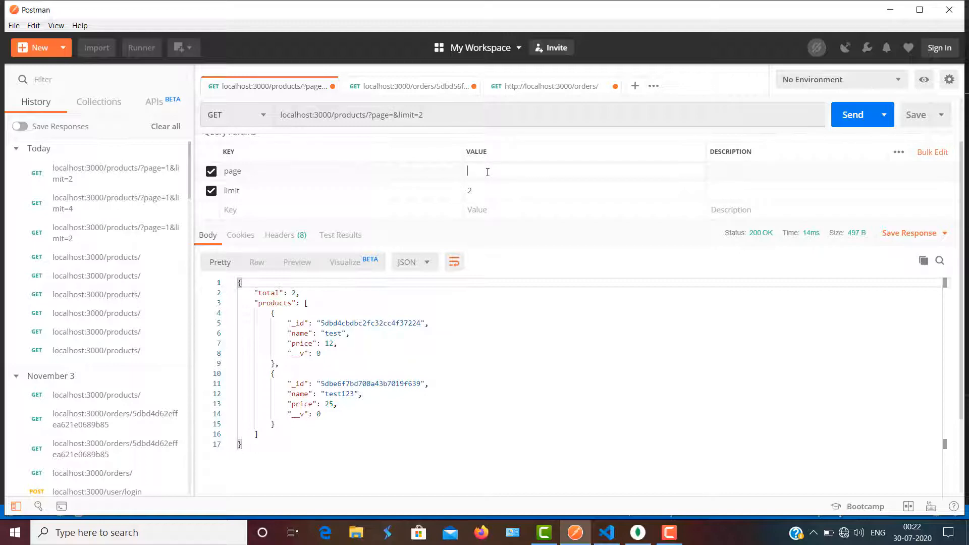
# Send with page 2 and limit 2 and check the returned names test123 and test1234.
pyautogui.write('2')
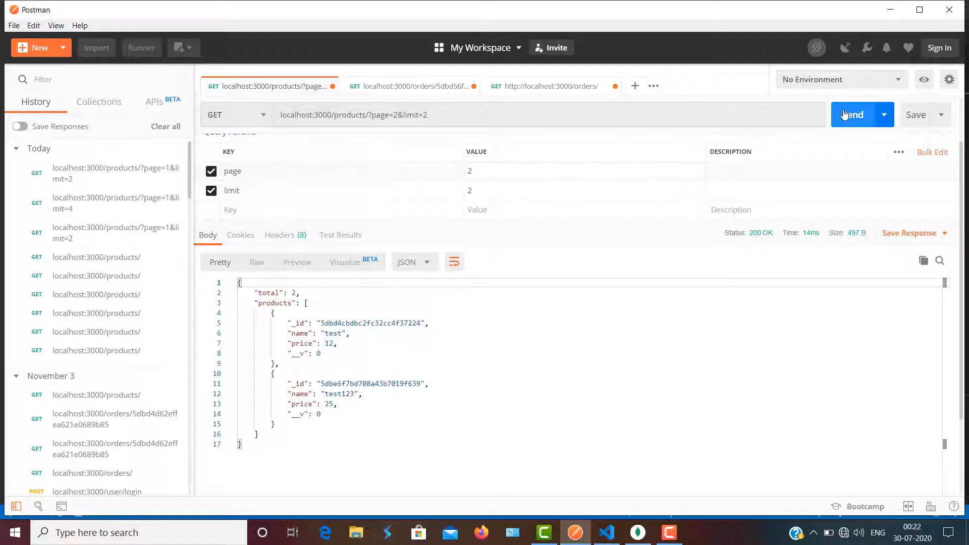
pyautogui.click(853, 114)
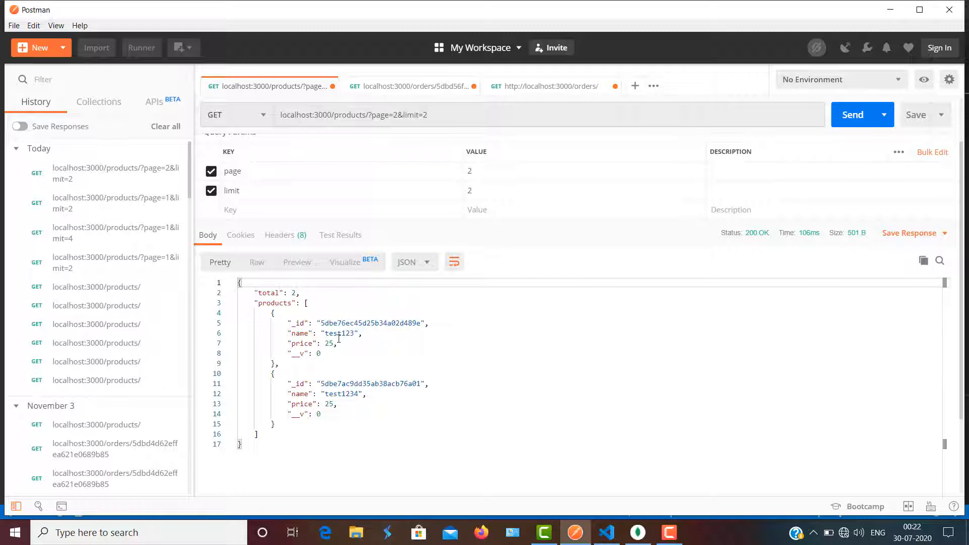
pyautogui.doubleClick(341, 394)
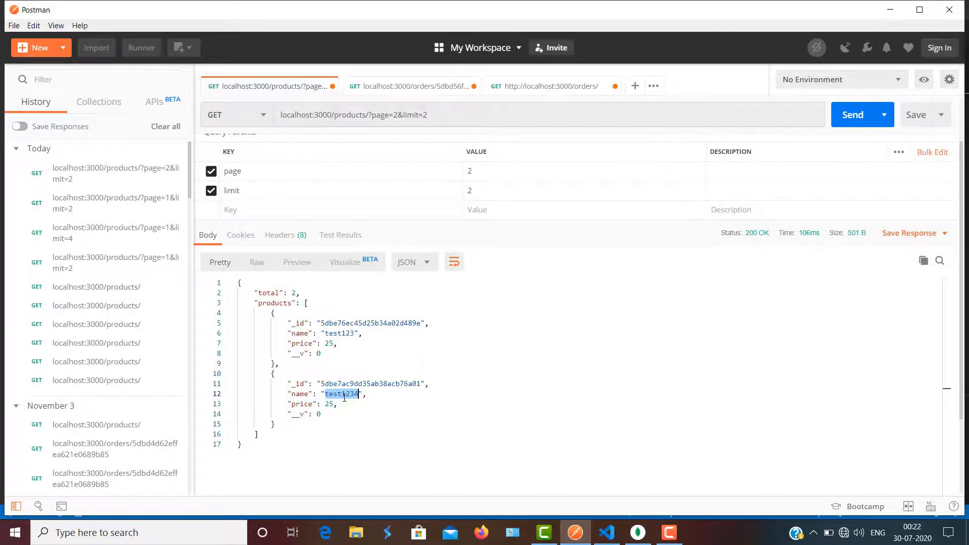
pyautogui.moveTo(606, 533)
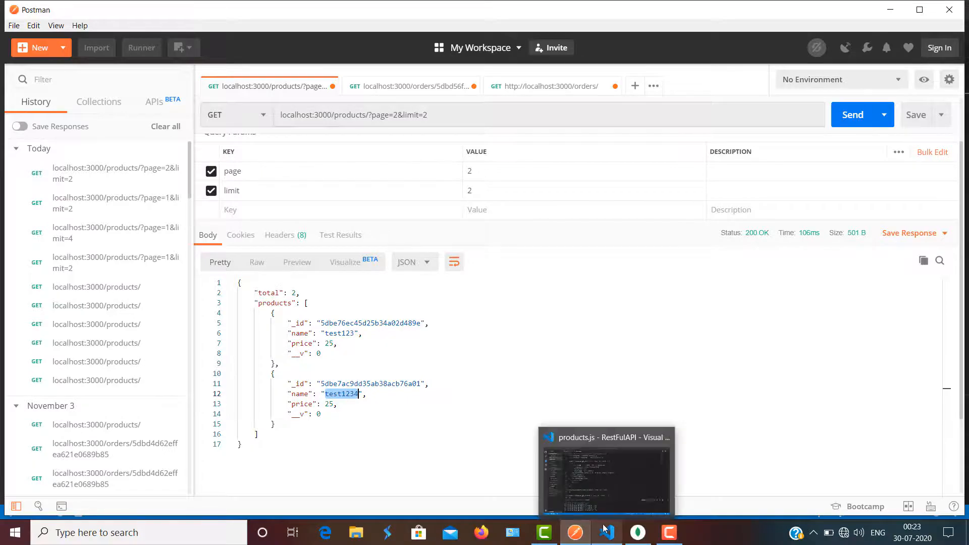